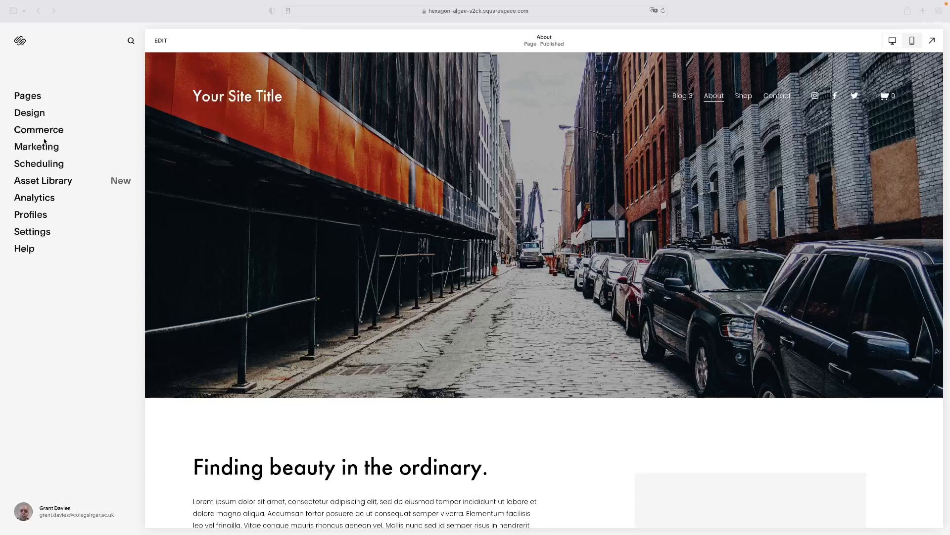
mouse_move(49, 126)
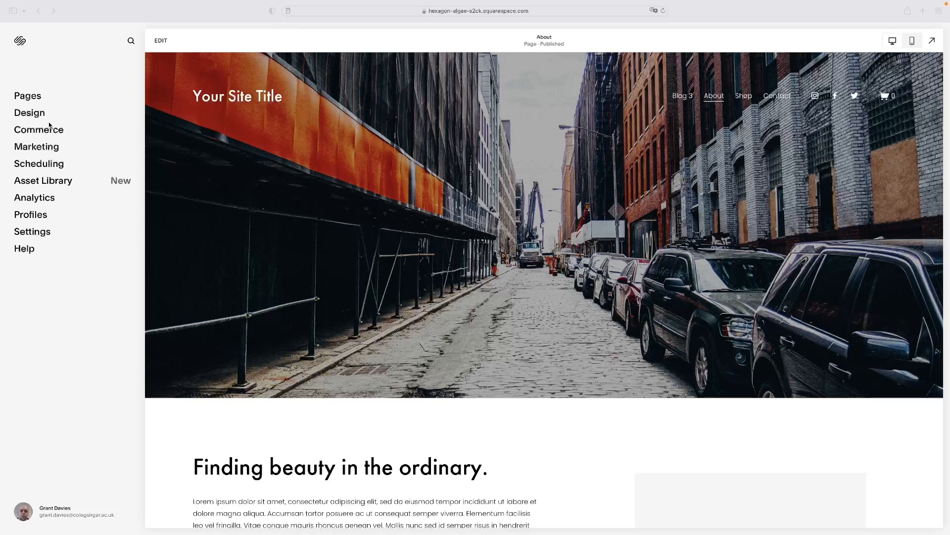
mouse_move(34, 121)
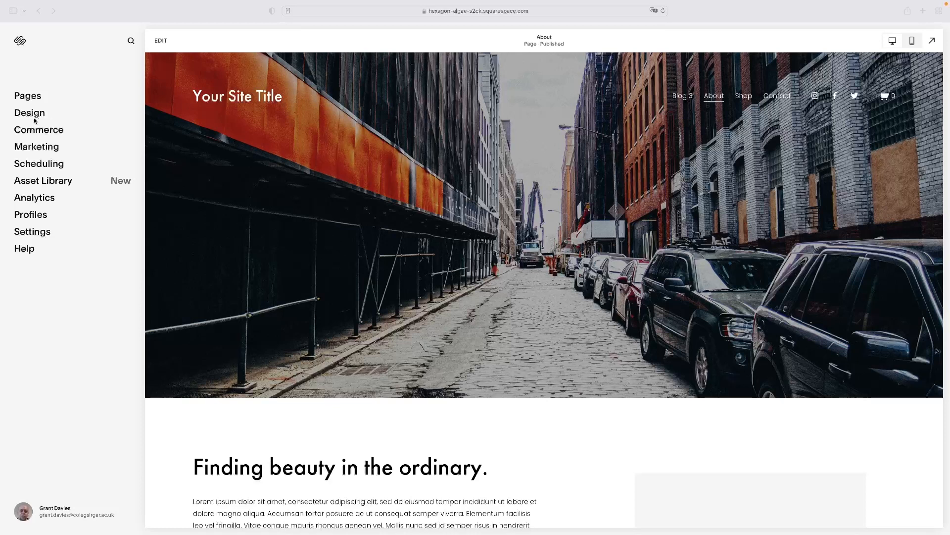
mouse_move(34, 117)
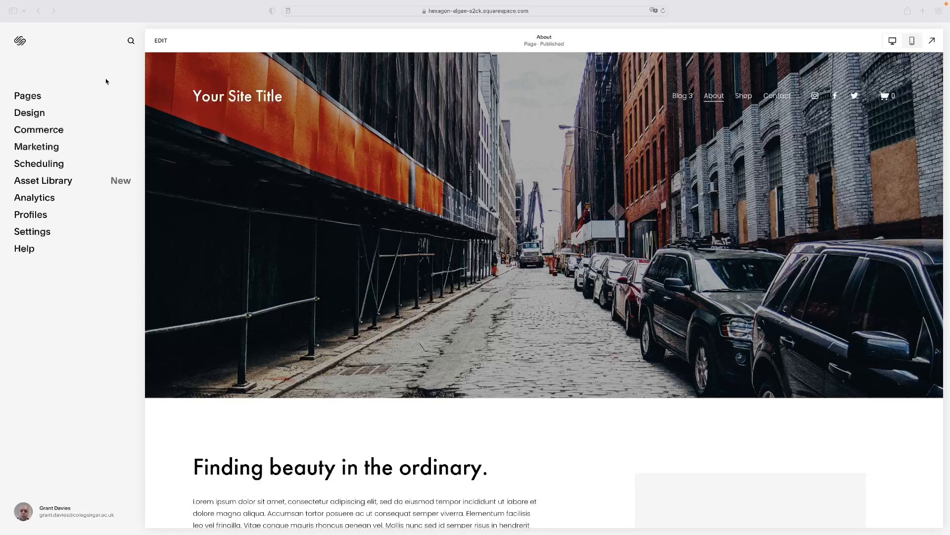
mouse_move(89, 74)
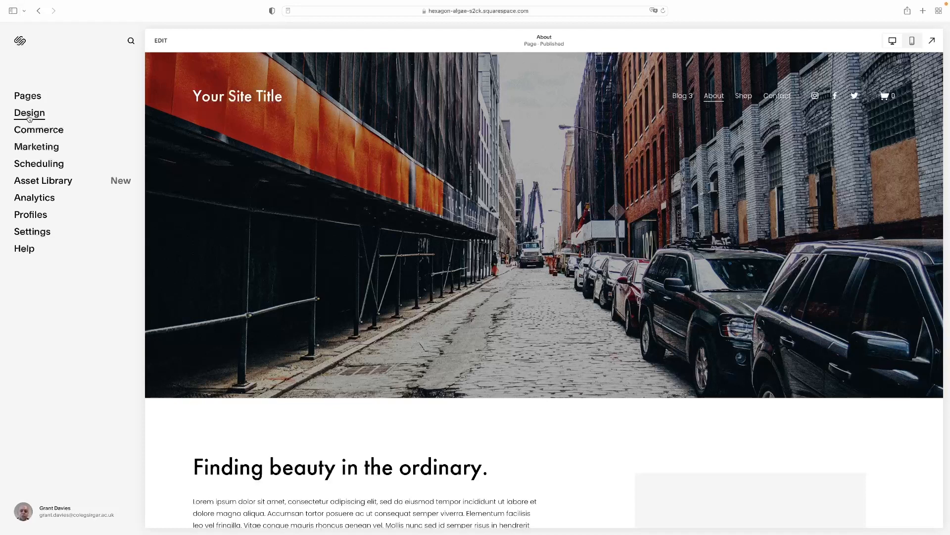
- Reach Site Styles through the Design section of the left sidebar
left_click(29, 113)
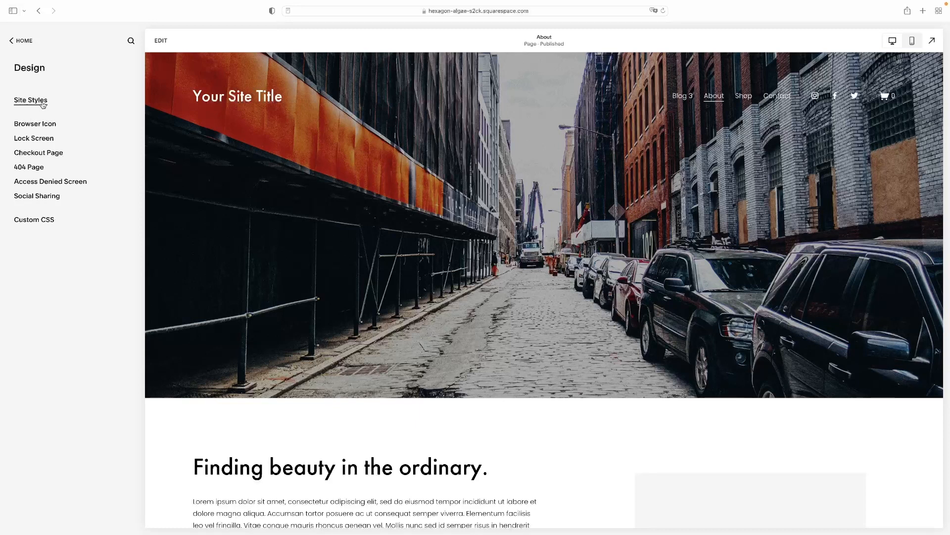
mouse_move(40, 104)
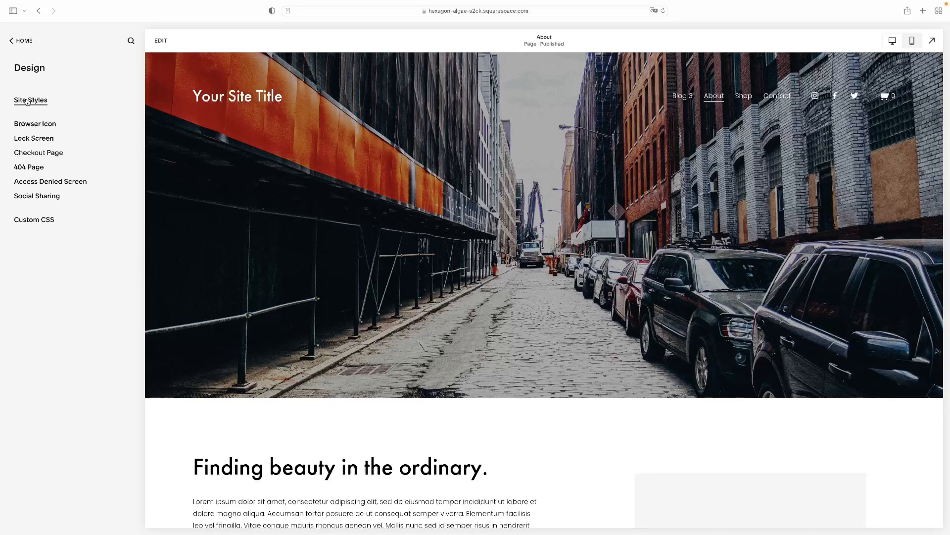
left_click(30, 100)
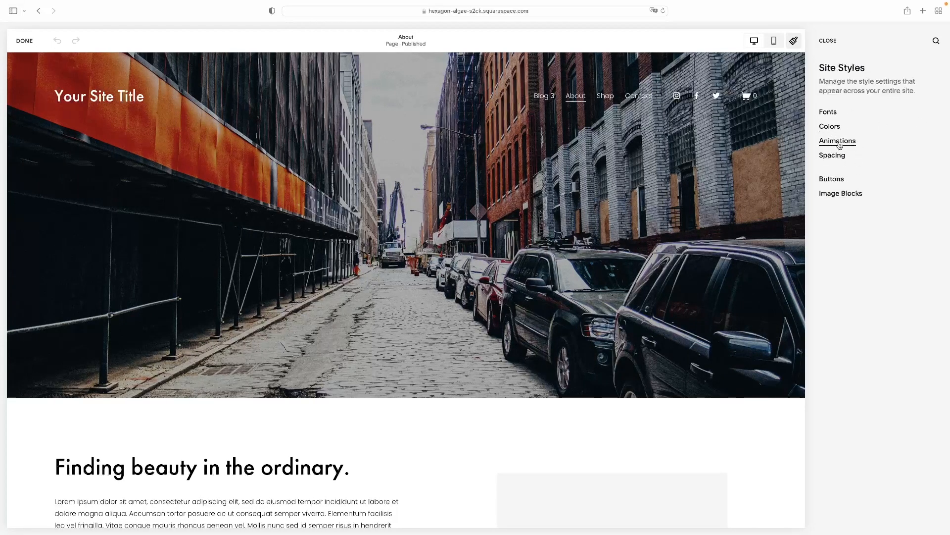
- Glance at Animations, then settle on the Fonts settings showing the Futura PT pack and global text styles
left_click(837, 140)
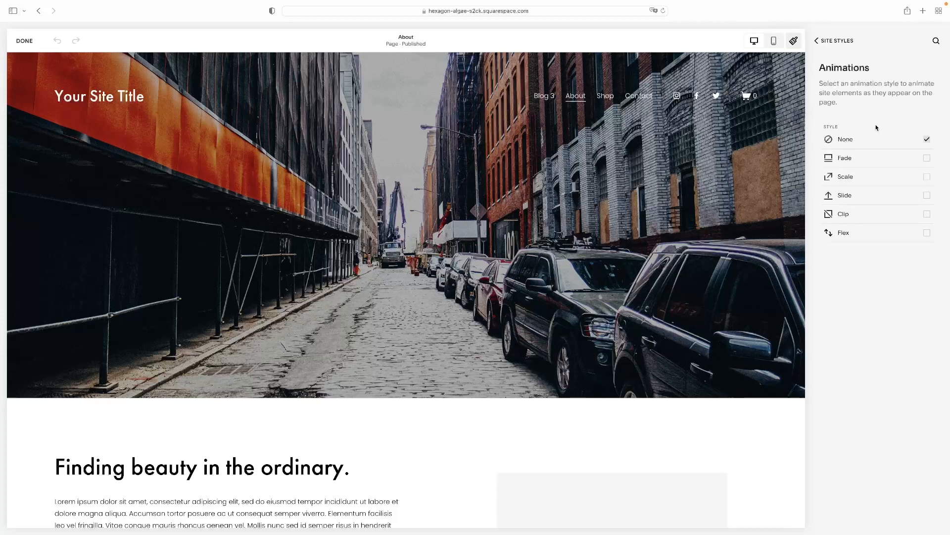
left_click(817, 40)
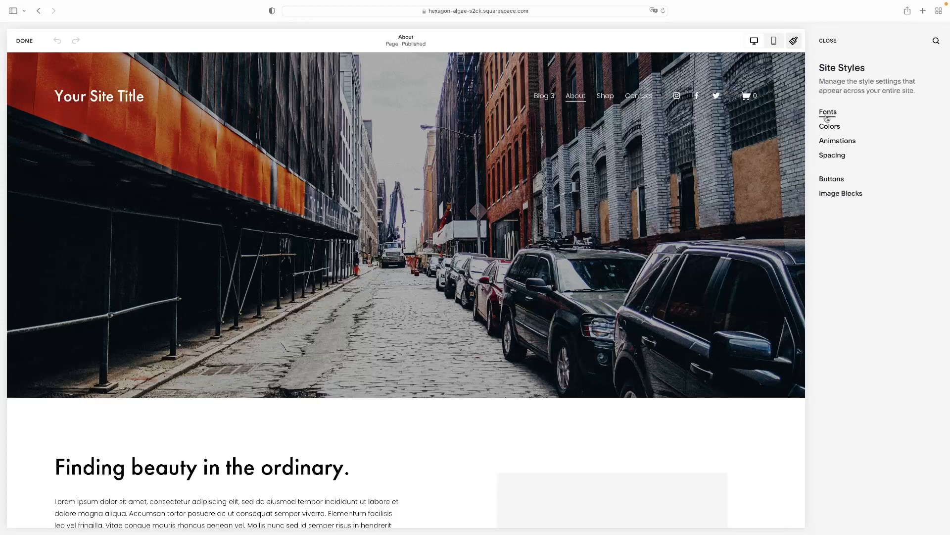
left_click(827, 112)
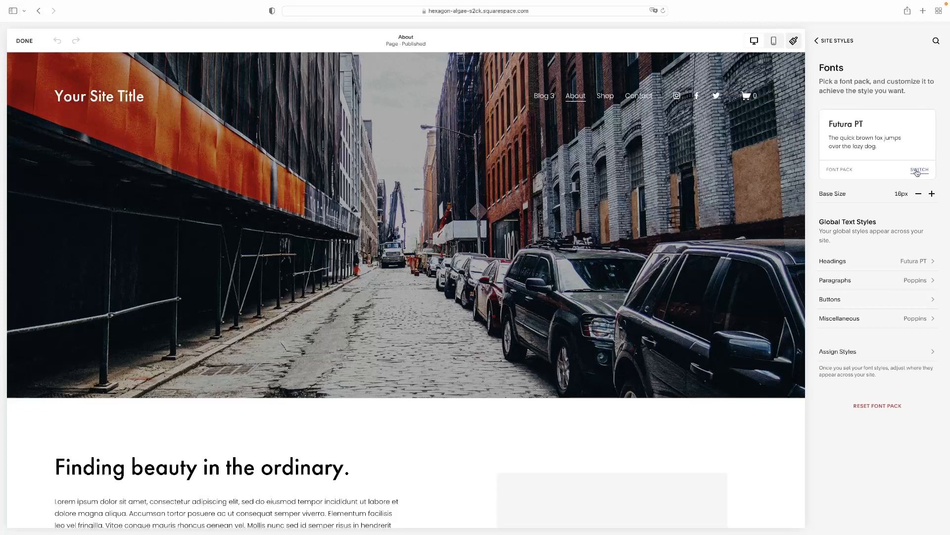
- Browse the sans-serif font packs list, keep Futura PT unchanged, and return to the Site Styles overview
left_click(920, 169)
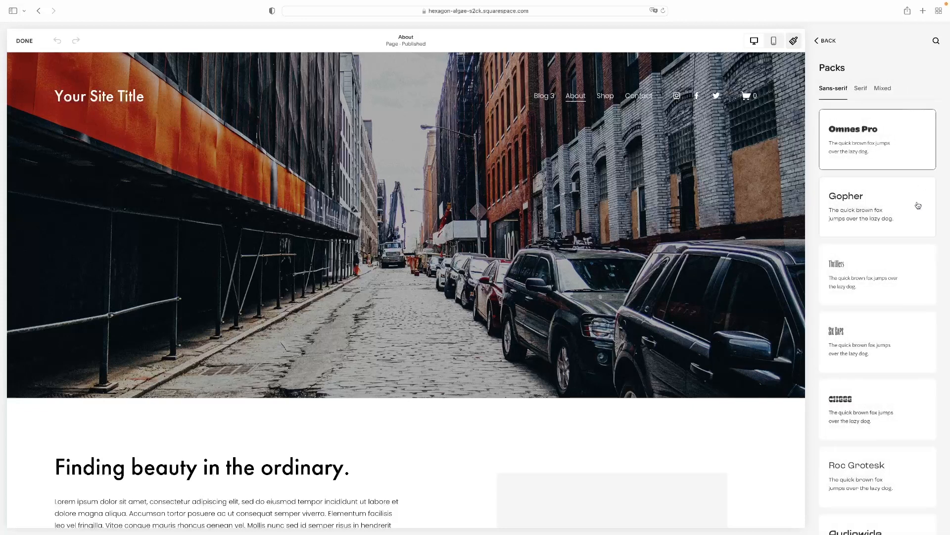
scroll("down", 3)
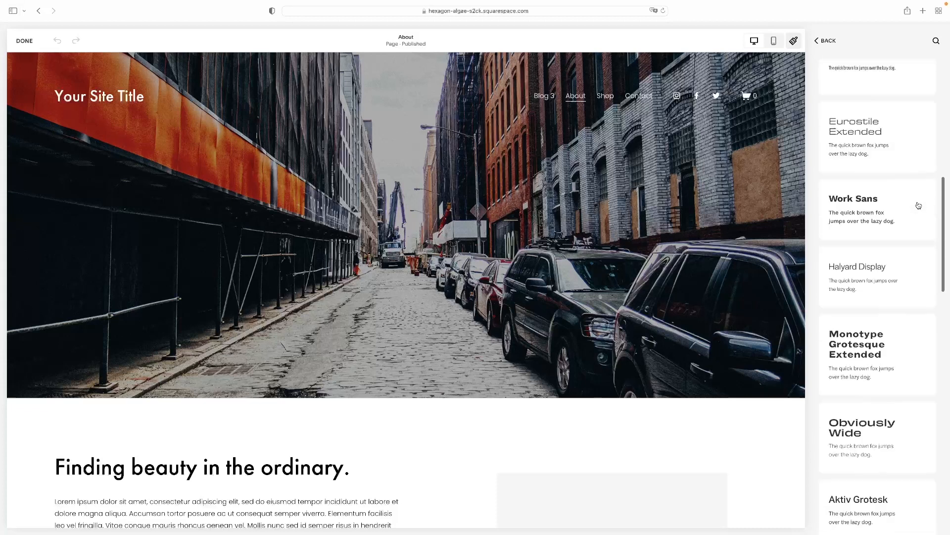
scroll("down", 3)
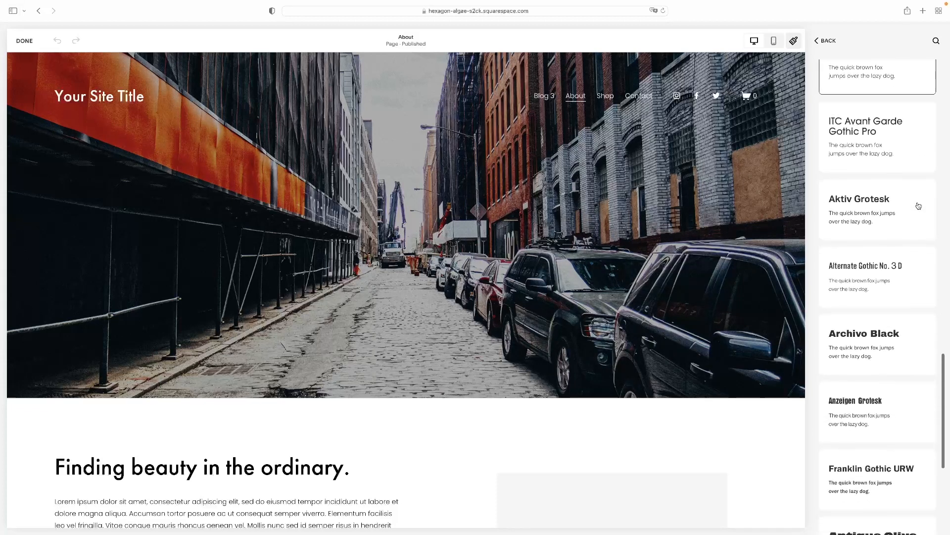
scroll("down", 3)
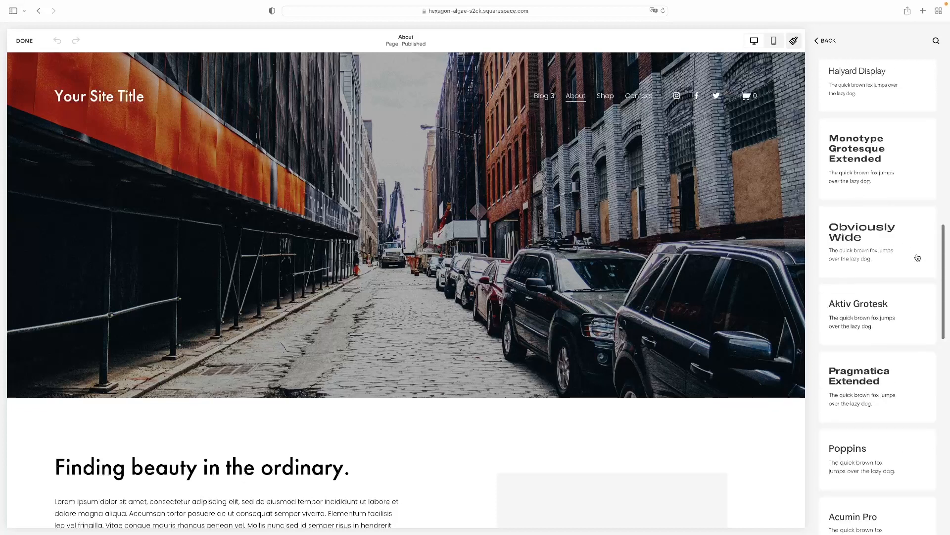
left_click(825, 39)
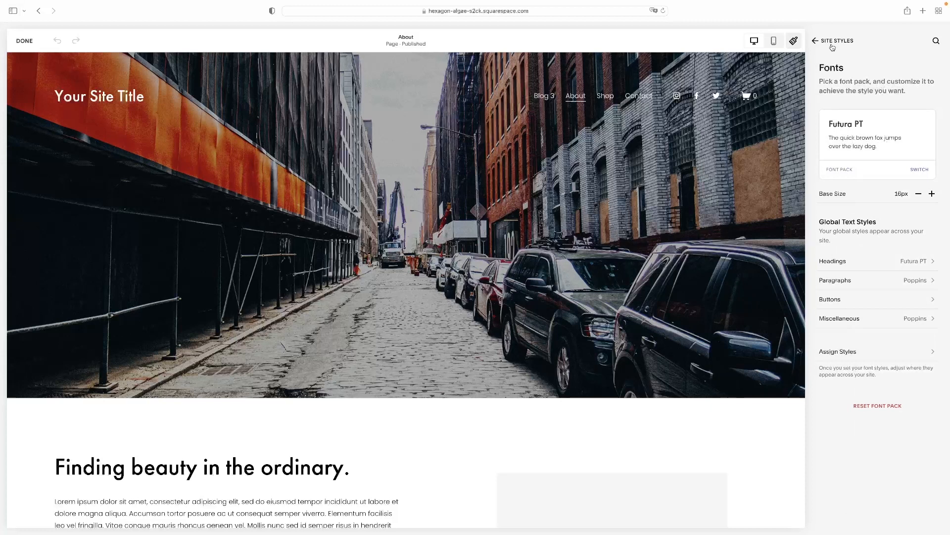
left_click(815, 40)
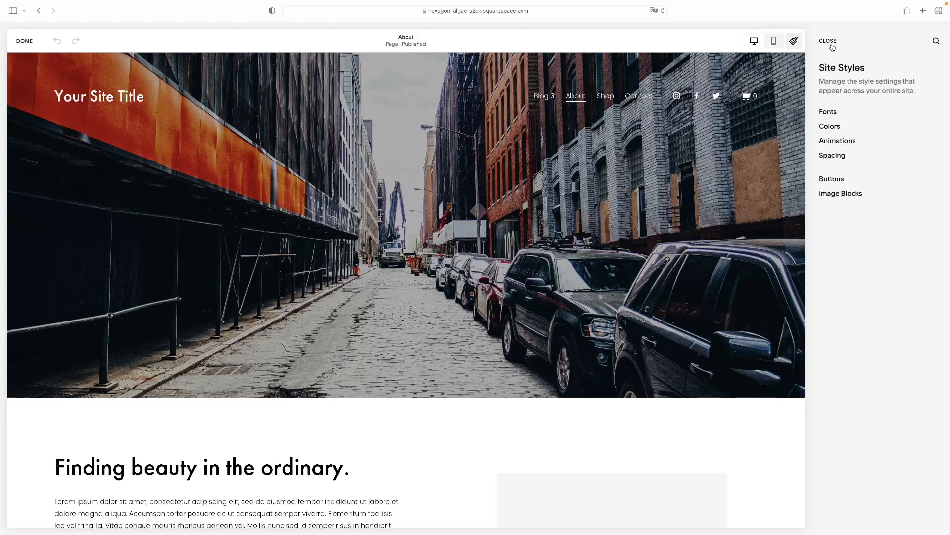